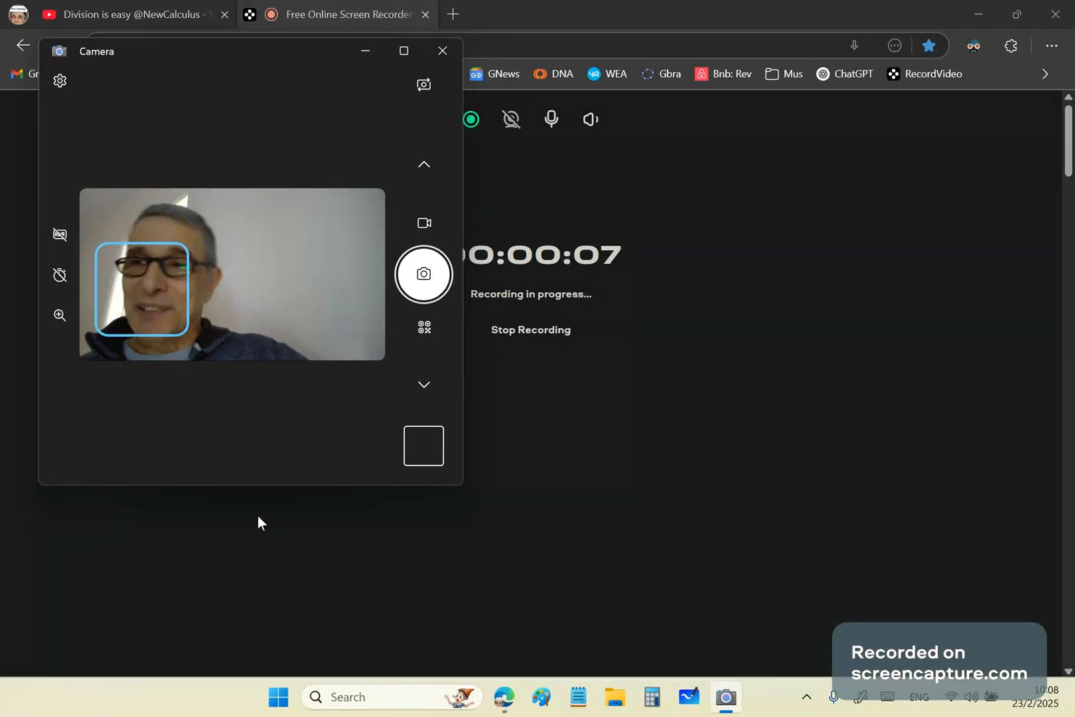
mouse_move(136, 383)
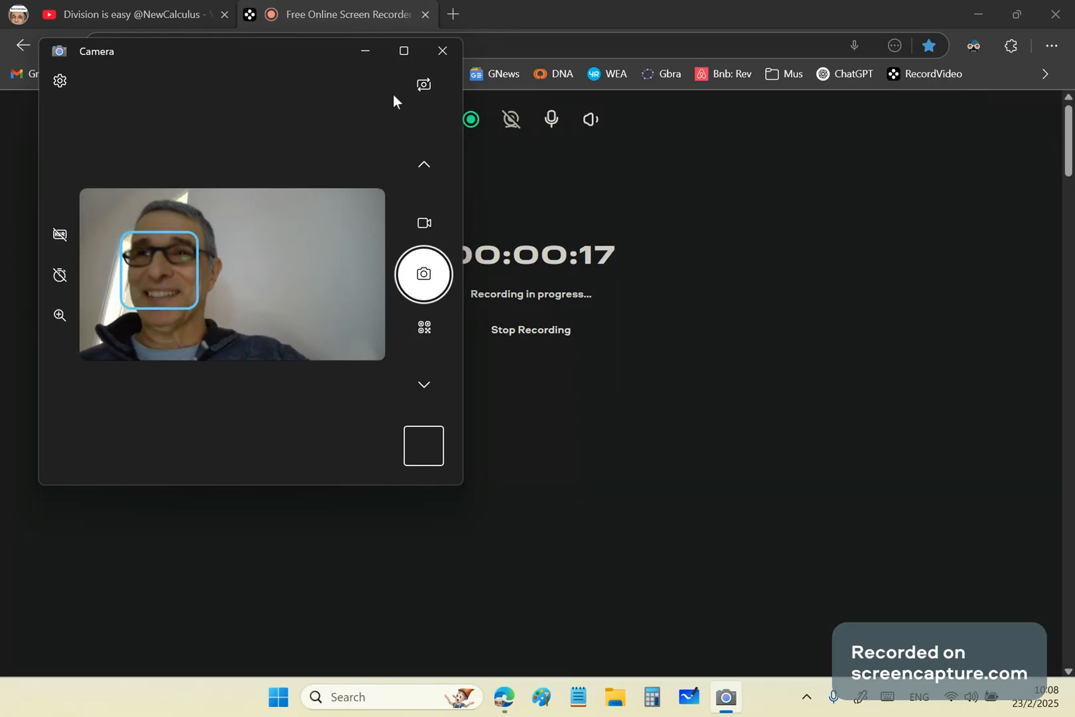
click(442, 51)
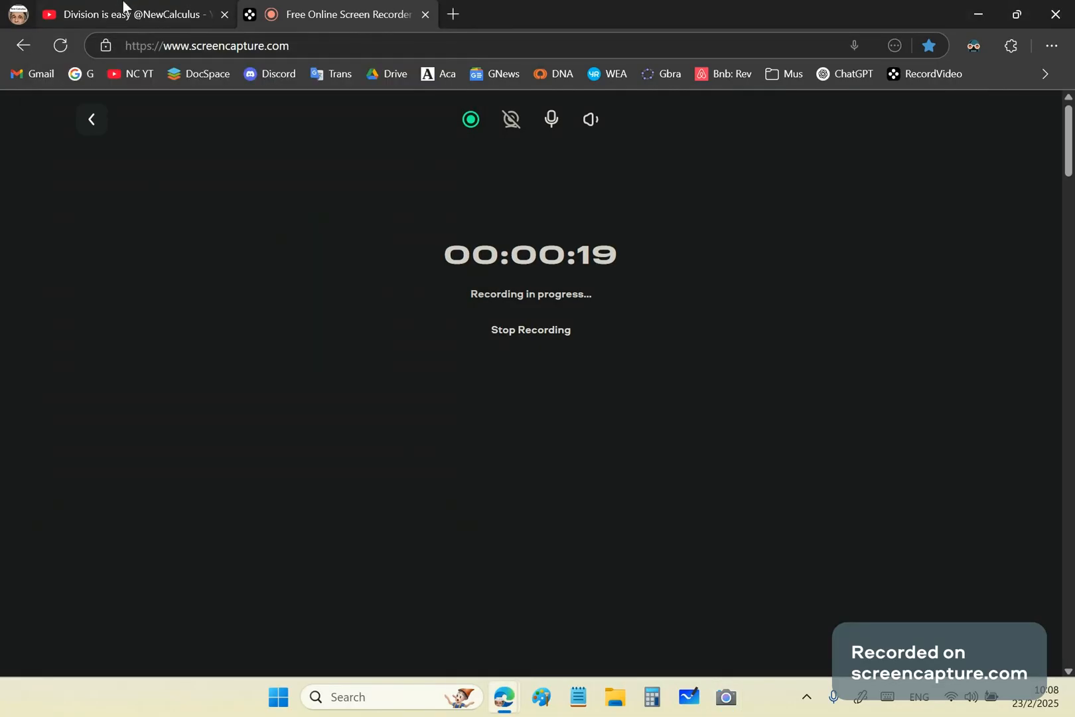
click(130, 13)
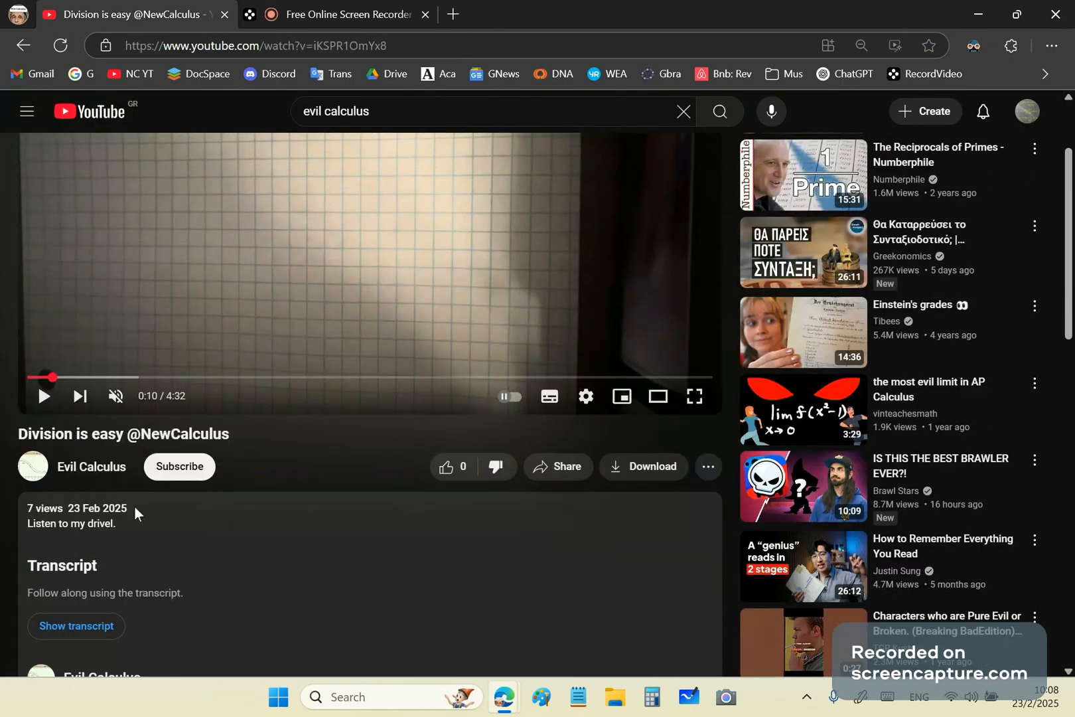
Scroll past the description to bring the top comment into view
scroll(down, 3)
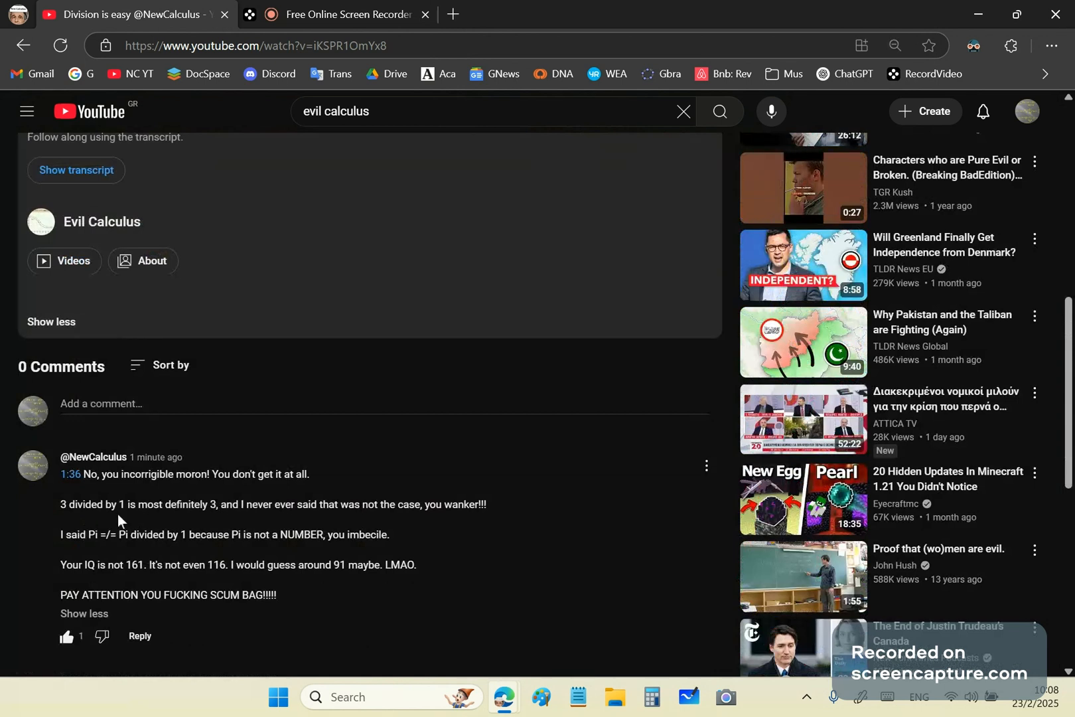
mouse_move(134, 527)
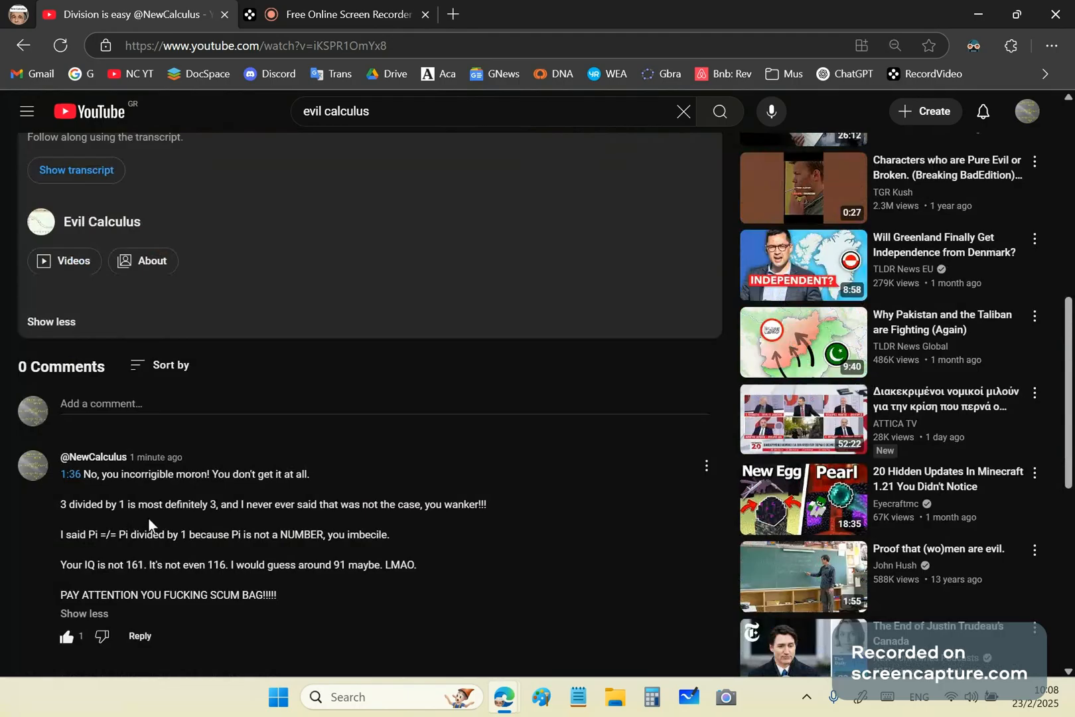
mouse_move(171, 529)
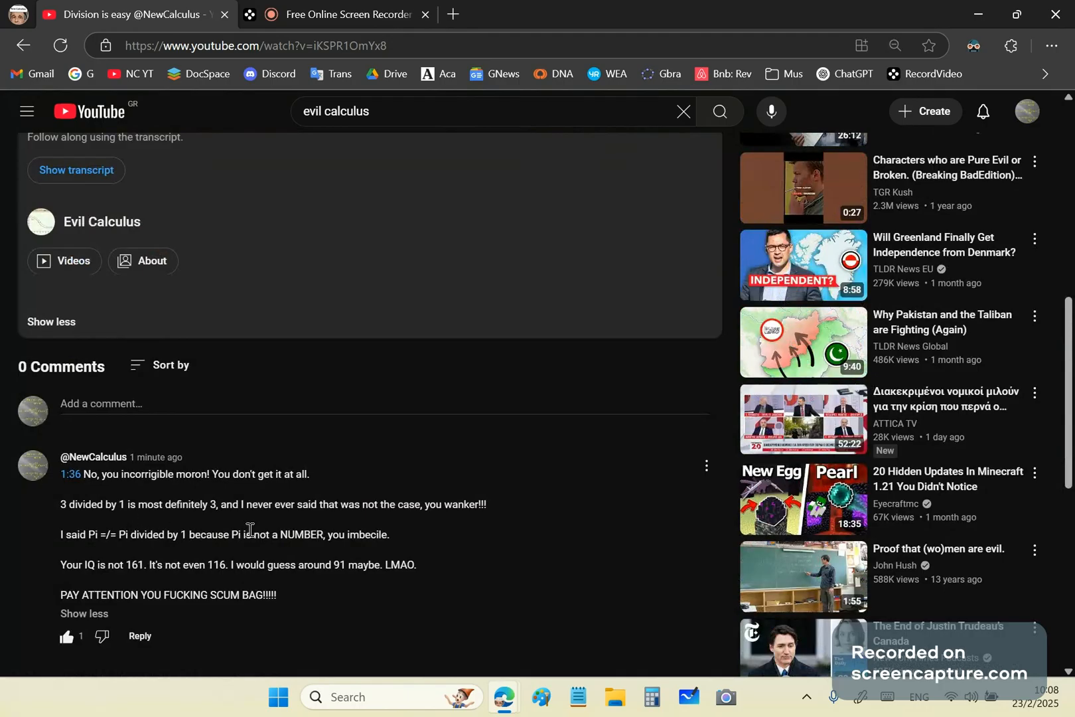
mouse_move(298, 525)
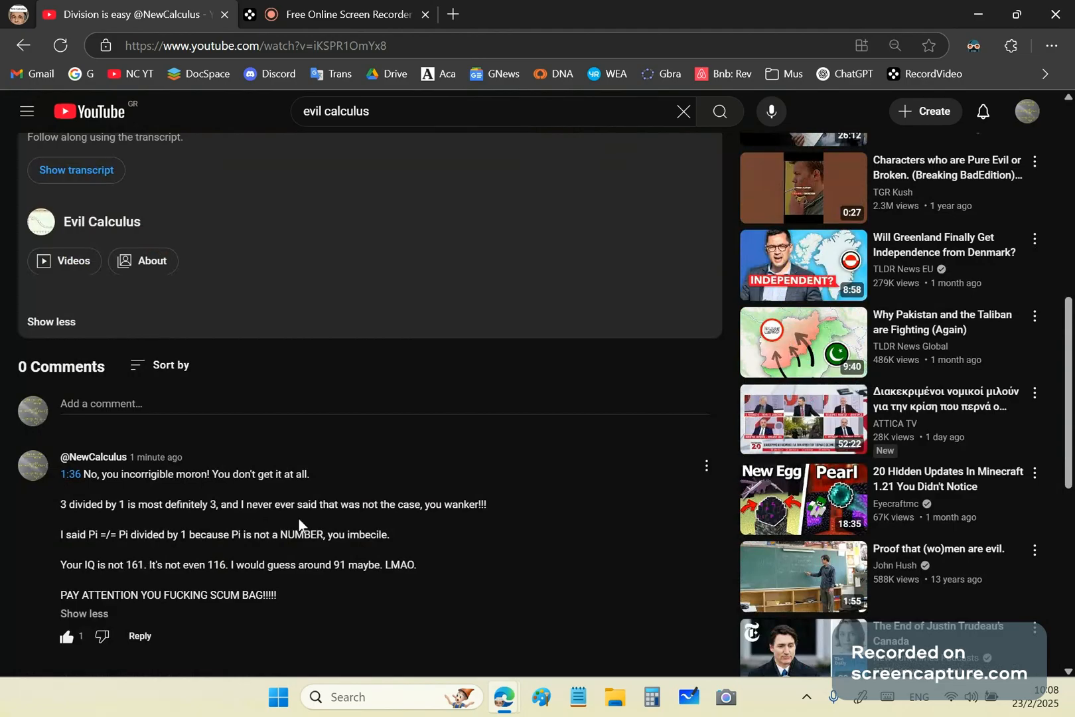
mouse_move(89, 534)
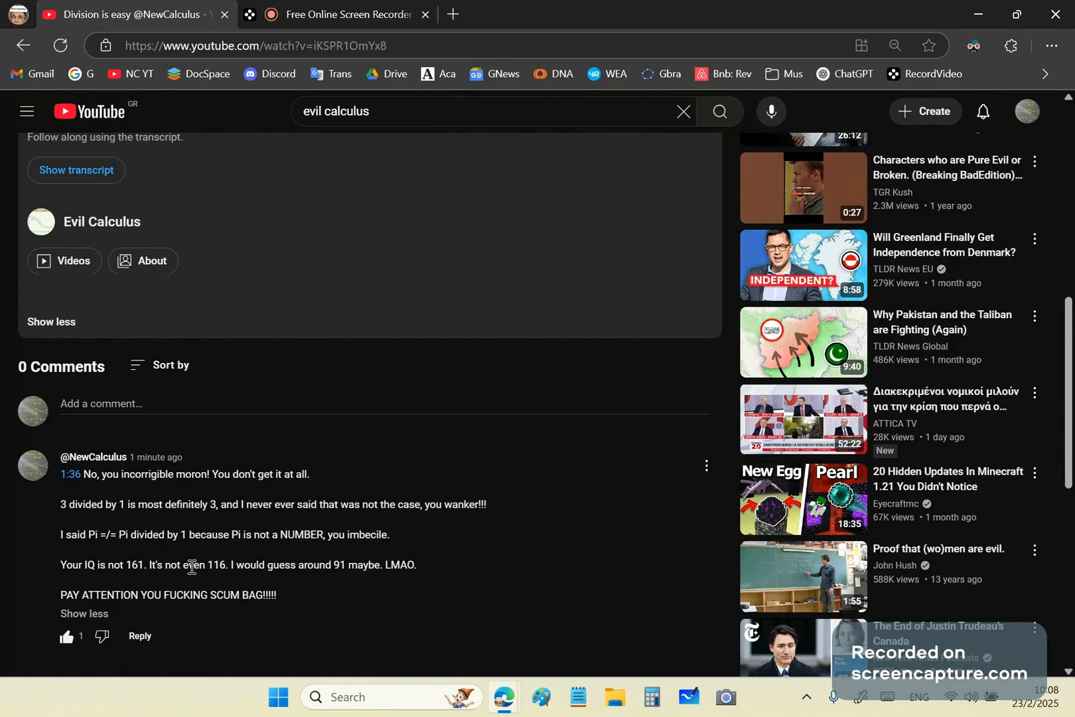
mouse_move(140, 521)
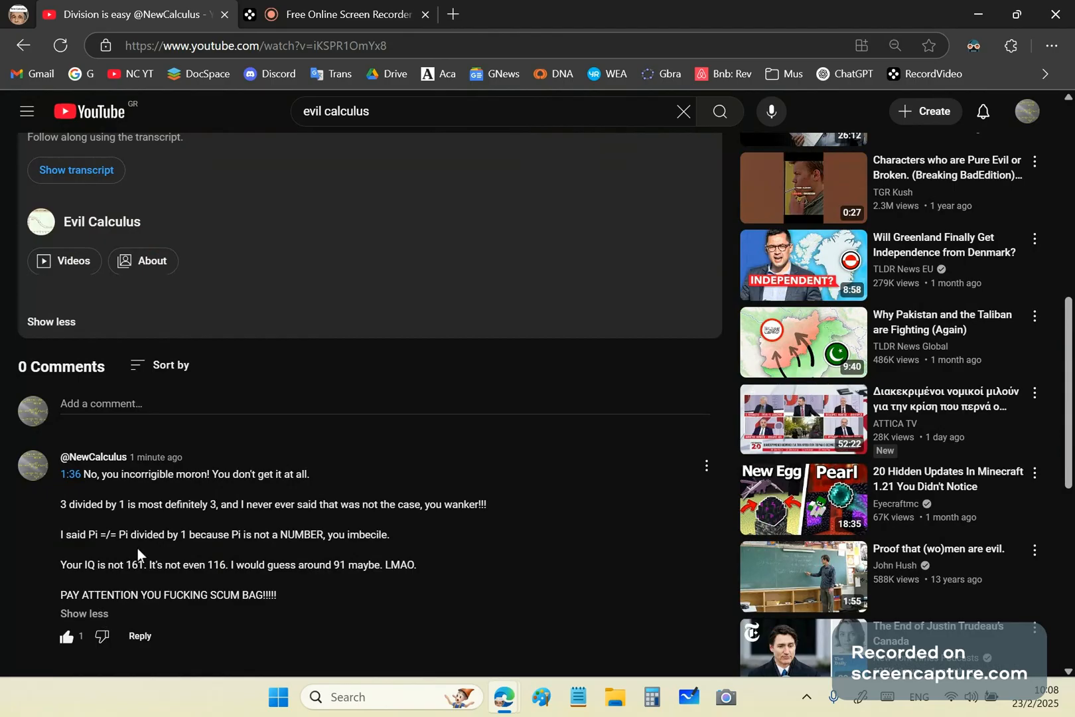
mouse_move(333, 589)
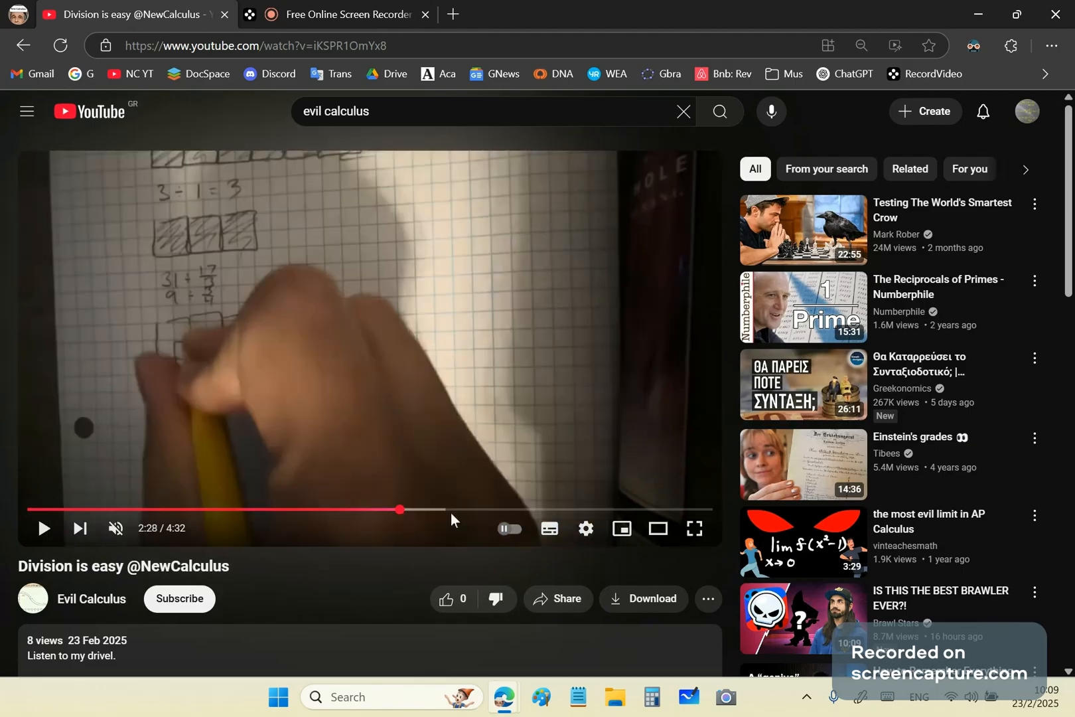
mouse_move(440, 510)
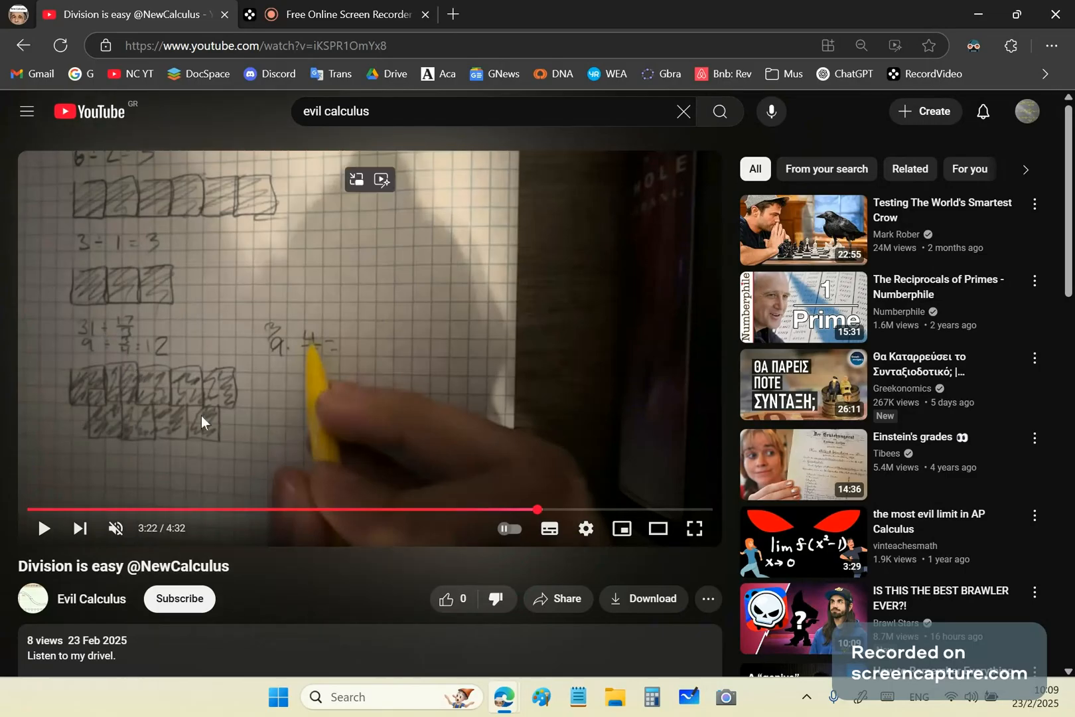
mouse_move(426, 302)
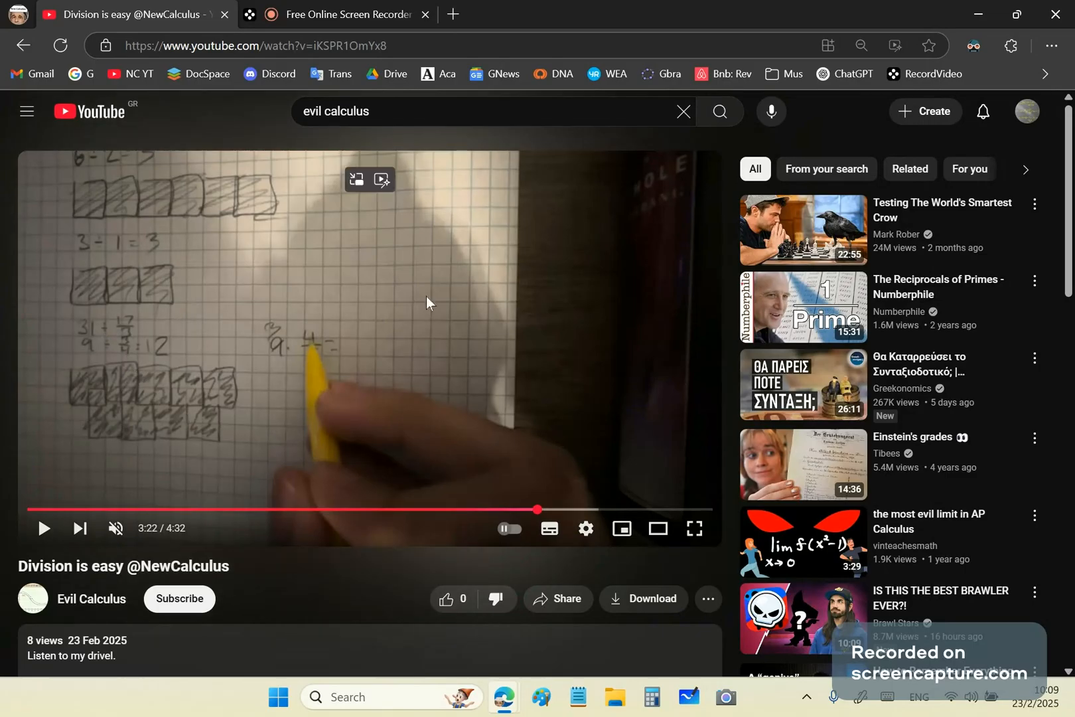
mouse_move(235, 441)
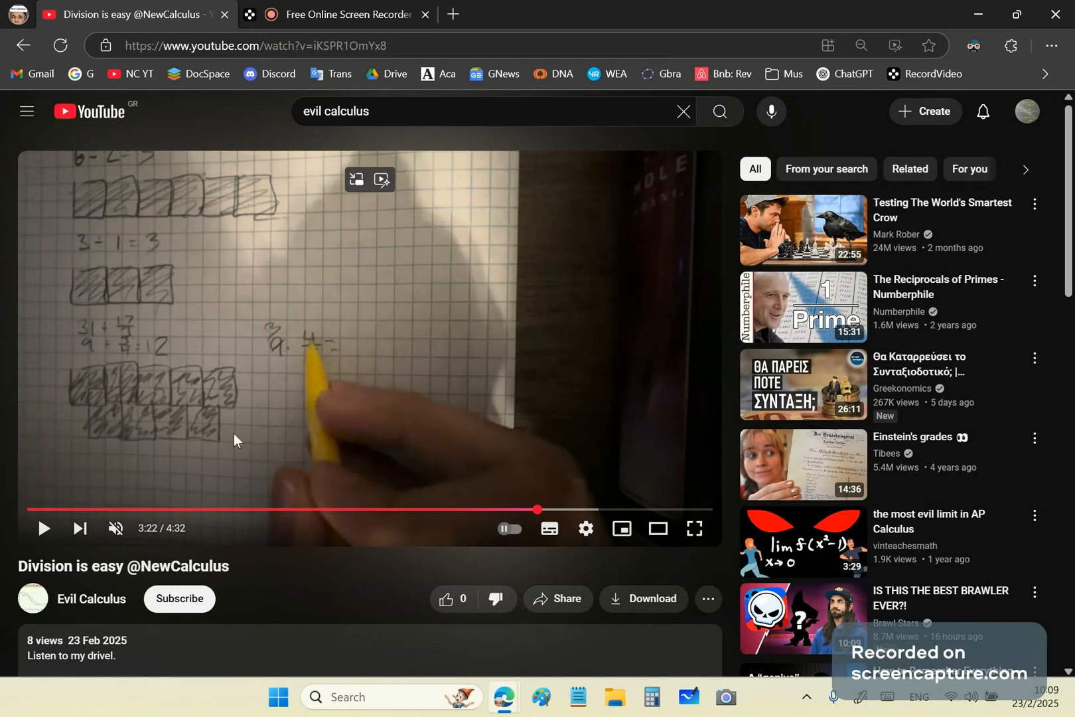
mouse_move(96, 274)
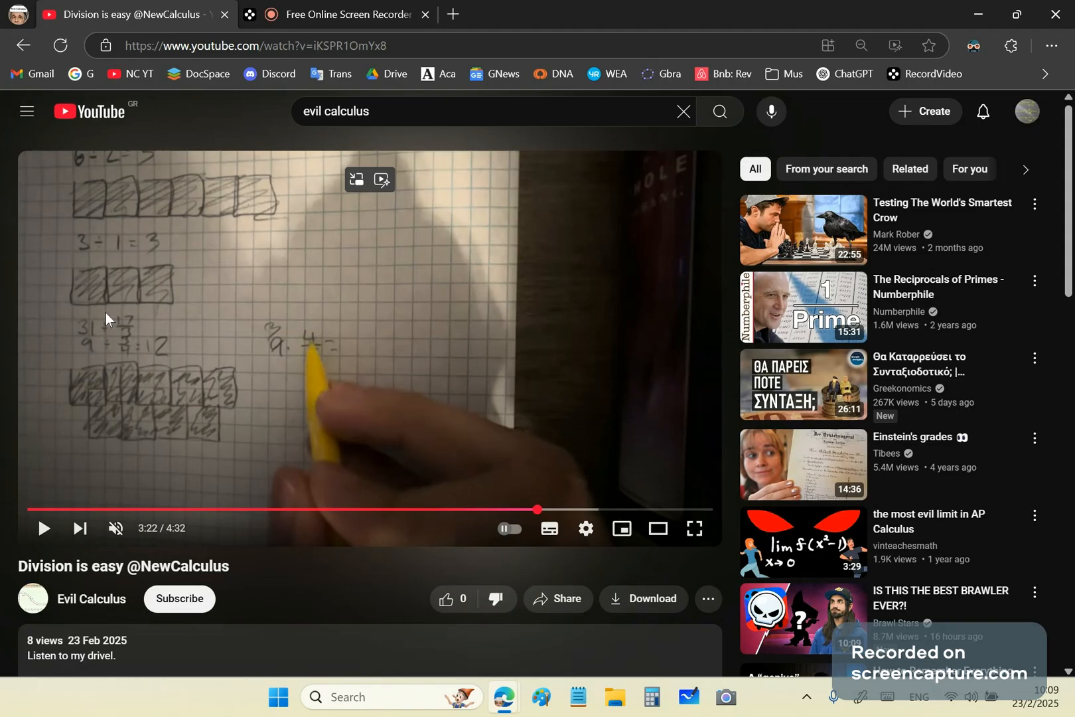
mouse_move(342, 363)
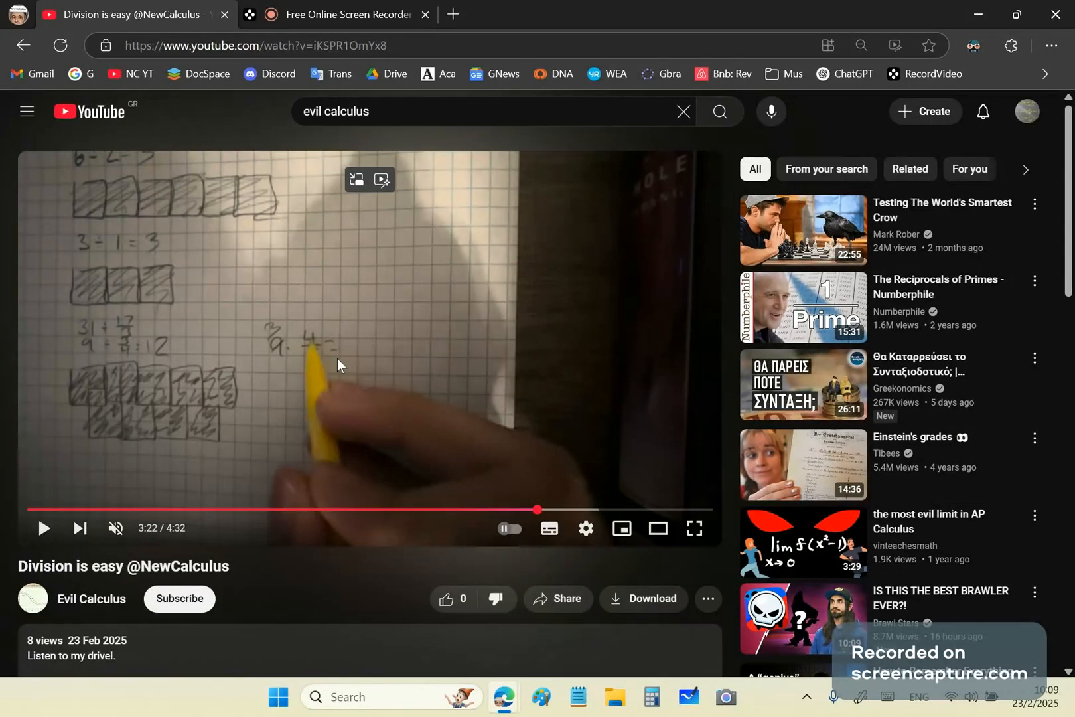
mouse_move(454, 354)
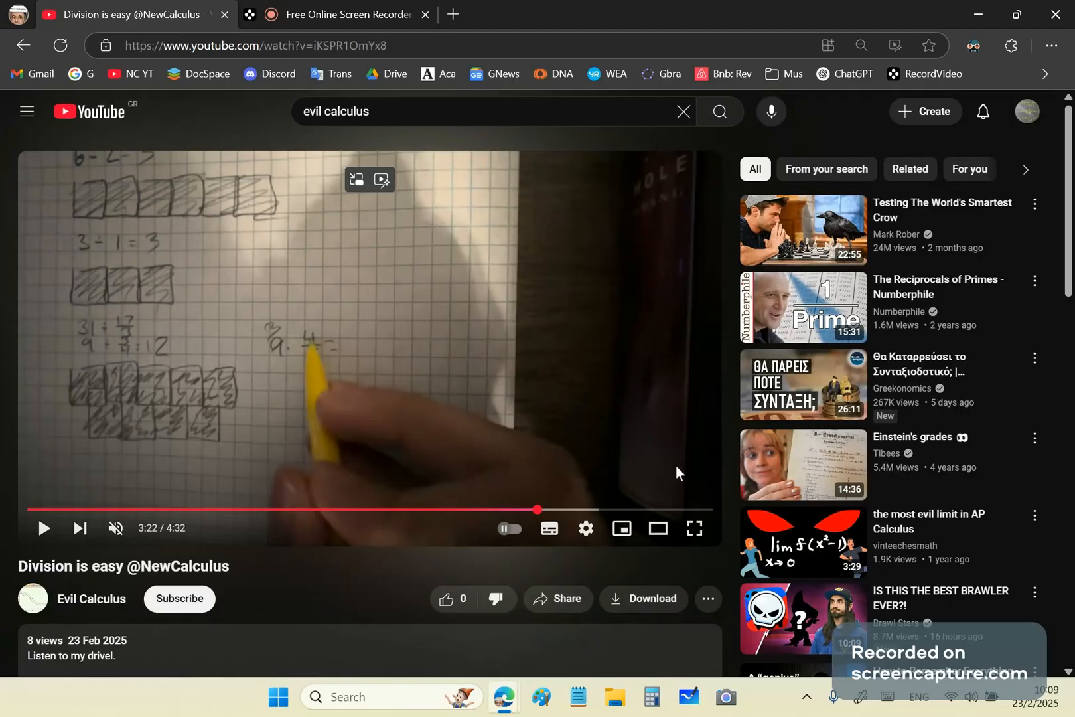
mouse_move(1037, 131)
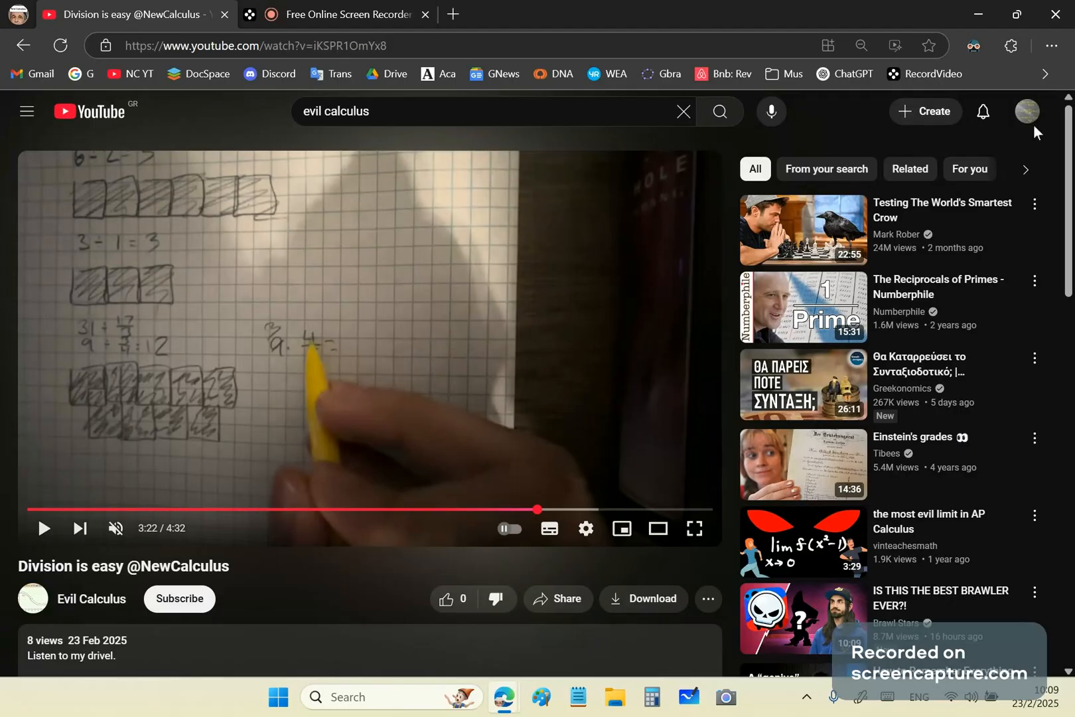